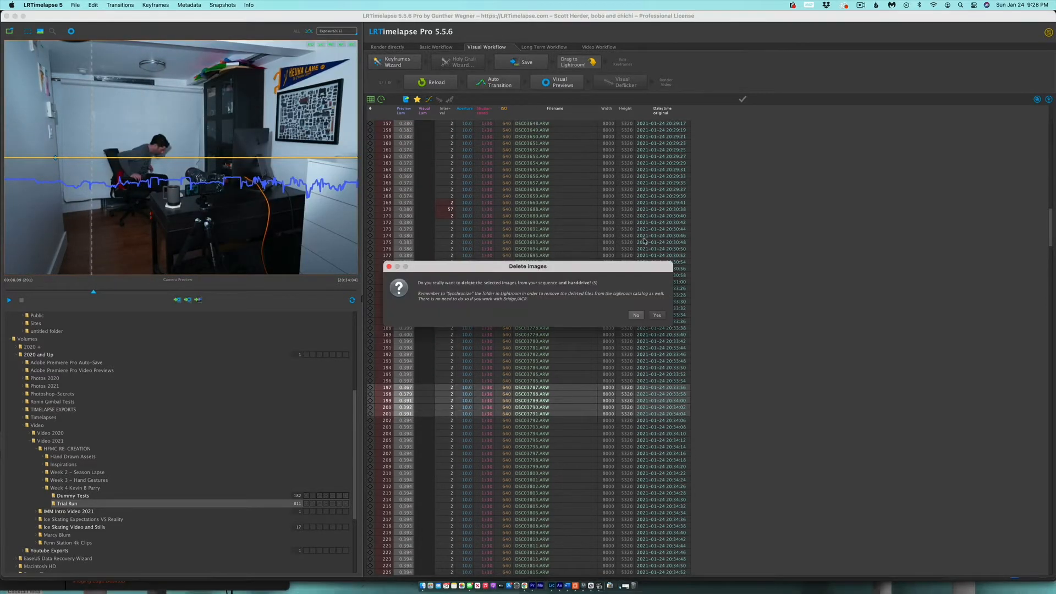
Step: Confirm Yes to permanently delete the selected frames from the sequence and disk
{"action": "left_click", "coordinate": [657, 315]}
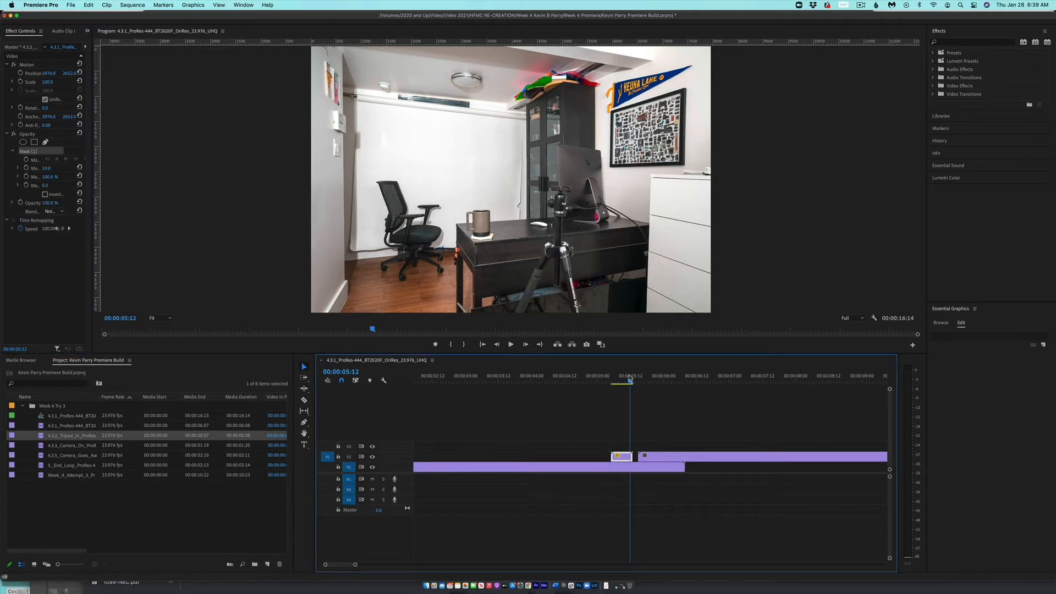
Step: Begin the tripod's Opacity mask outline in the Program monitor and change the zoom level
{"action": "left_click", "coordinate": [162, 318]}
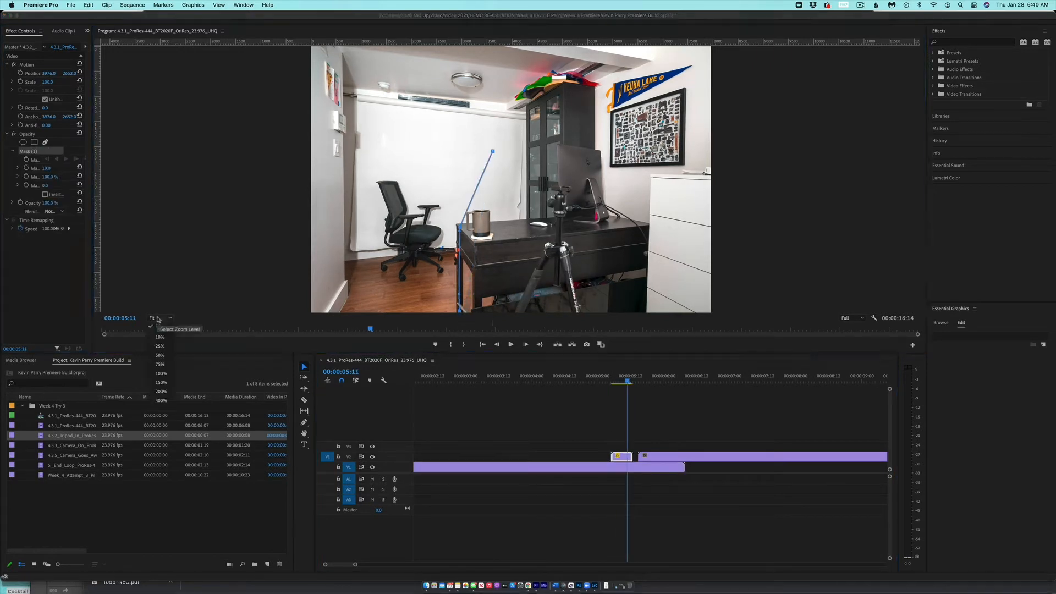
{"action": "left_click", "coordinate": [159, 337]}
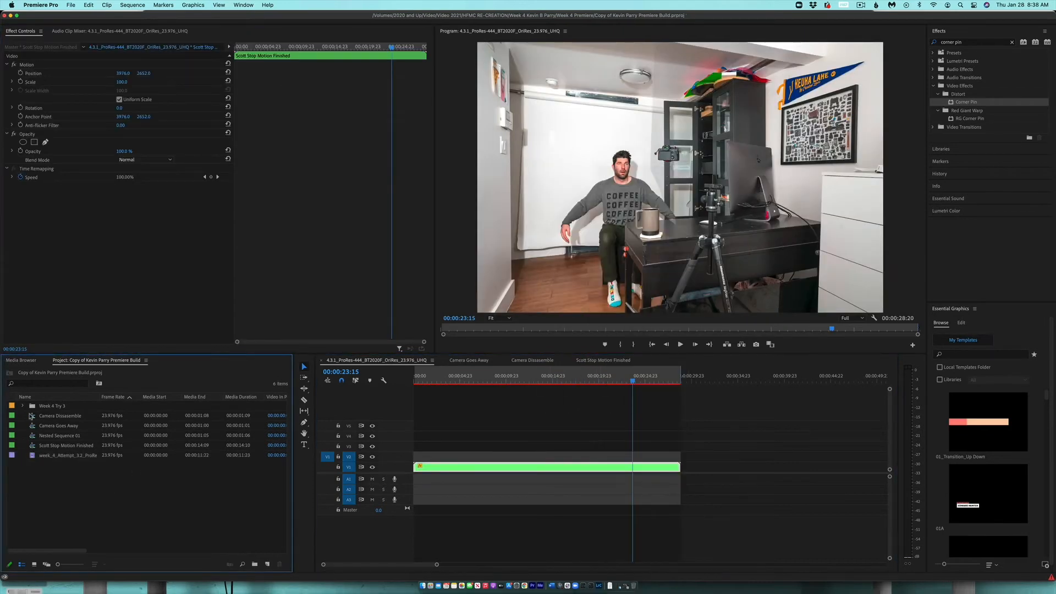
Step: Open the Scott Stop Motion Finished sequence in the Kevin Parry project copy
{"action": "left_click", "coordinate": [21, 406]}
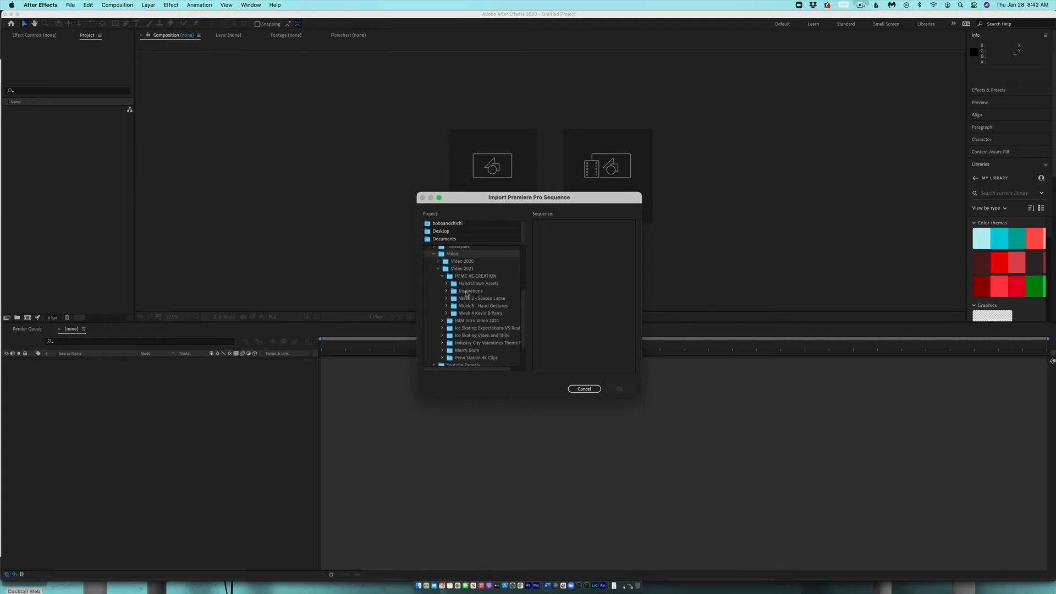
Step: Import a camera sequence from the Copy of Kevin Parry Premiere project
{"action": "left_click", "coordinate": [488, 322]}
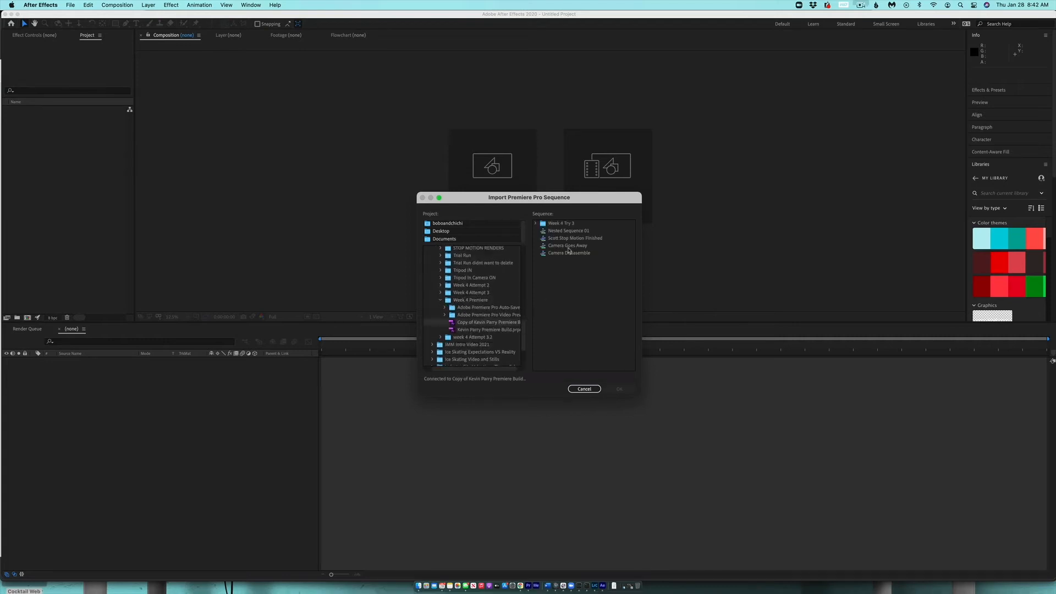
{"action": "left_click", "coordinate": [619, 389]}
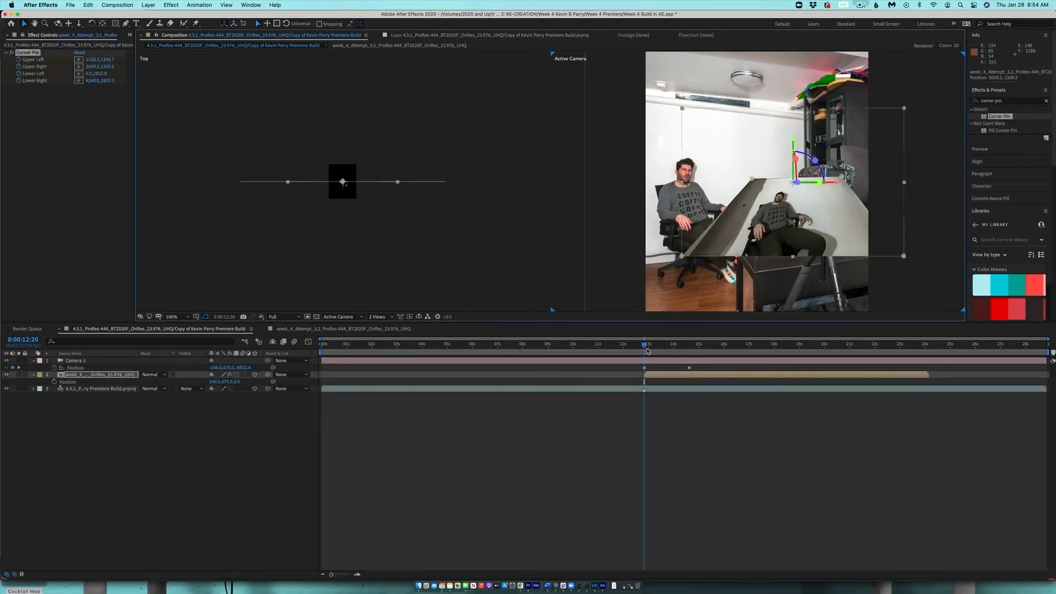
Step: Jump to another moment and slide the week_4 footage layer in time
{"action": "left_click", "coordinate": [688, 345]}
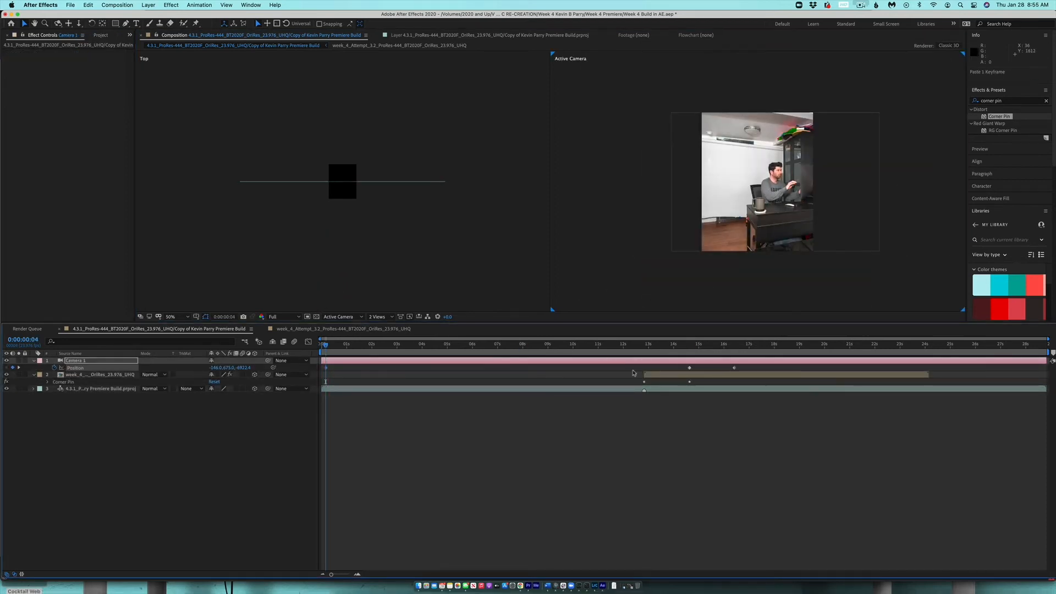
{"action": "left_click_drag", "start_coordinate": [342, 180], "coordinate": [474, 116]}
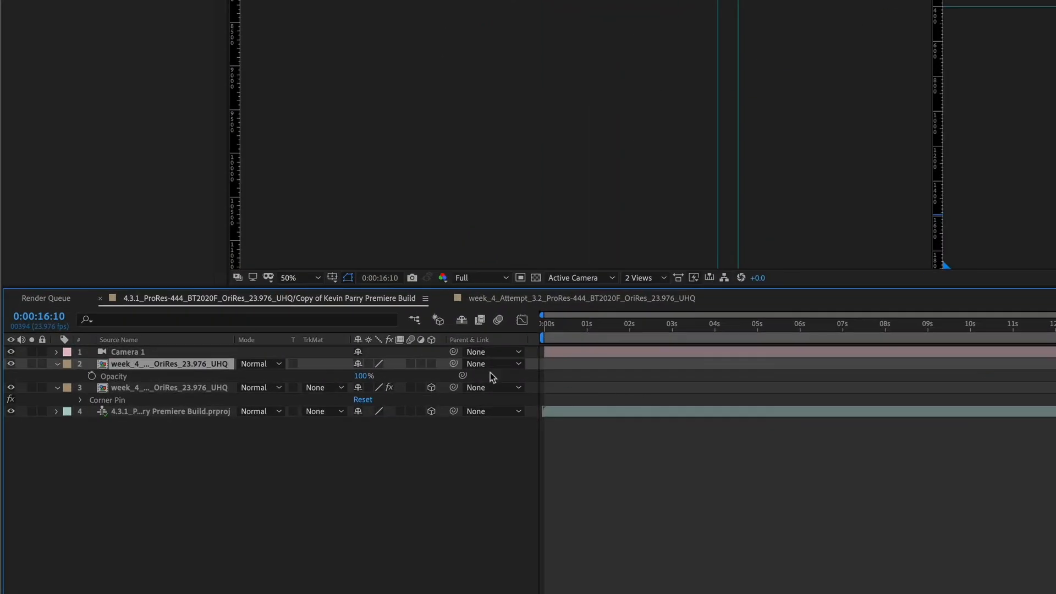
Step: Set layer 2's blending mode to Difference
{"action": "left_click", "coordinate": [259, 363]}
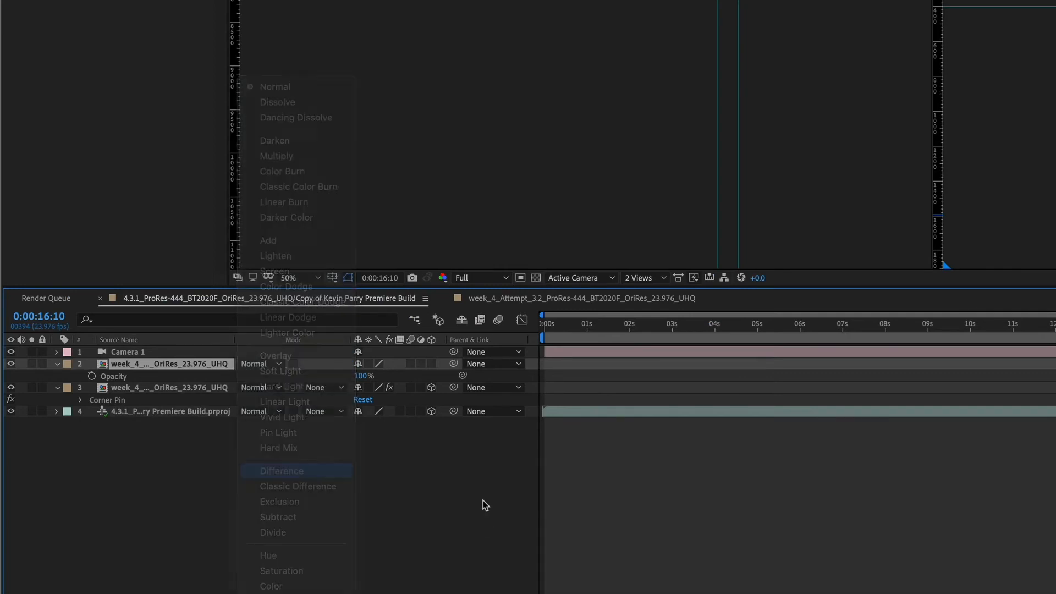
{"action": "left_click", "coordinate": [281, 471]}
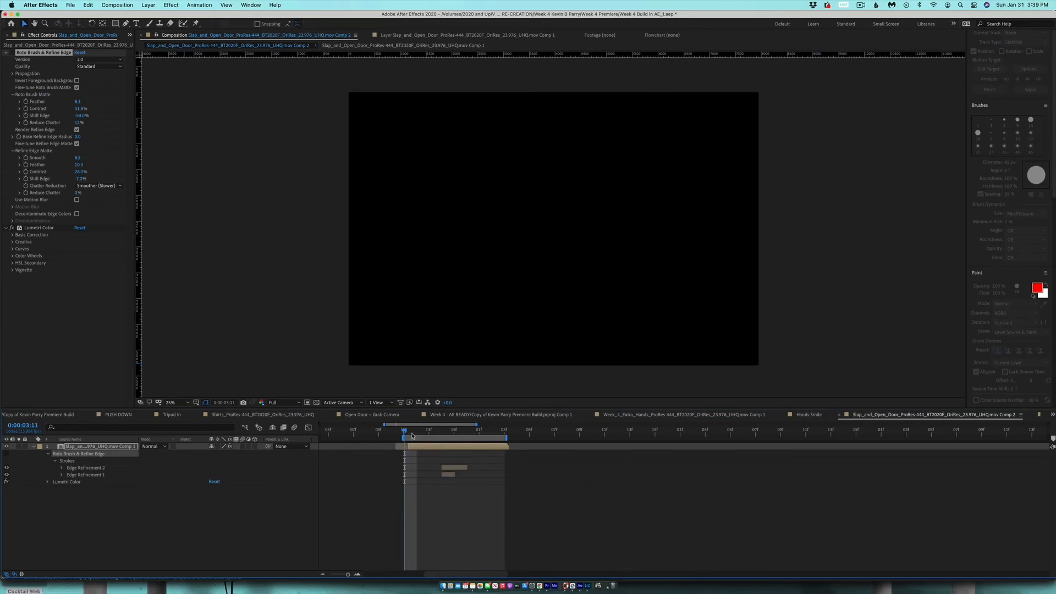
Step: Scrub the Slap_and_Open_Door comp to frames showing the roto-brushed hand
{"action": "left_click", "coordinate": [425, 432]}
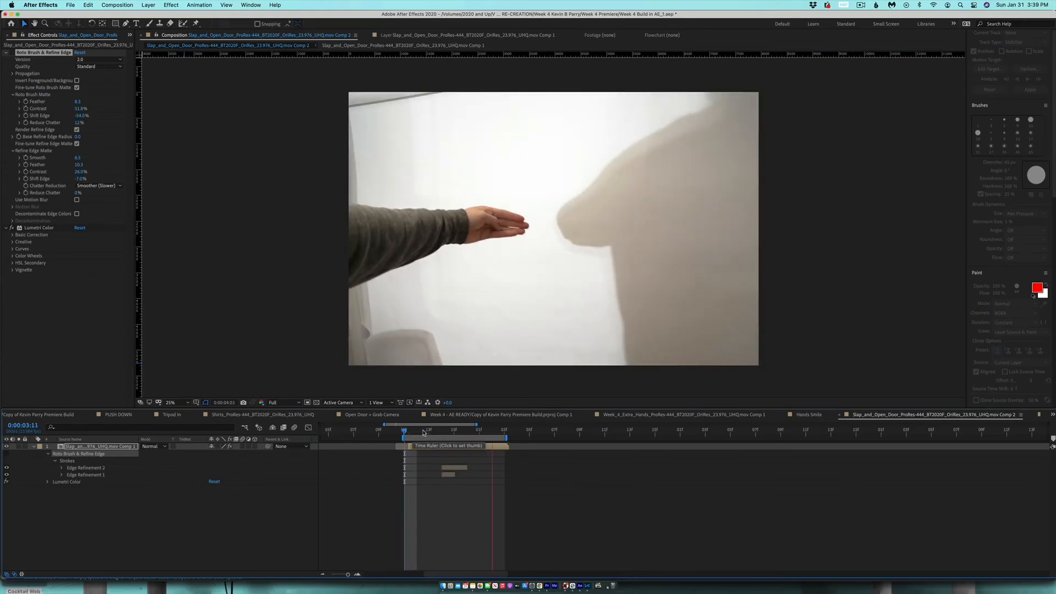
{"action": "left_click", "coordinate": [443, 430]}
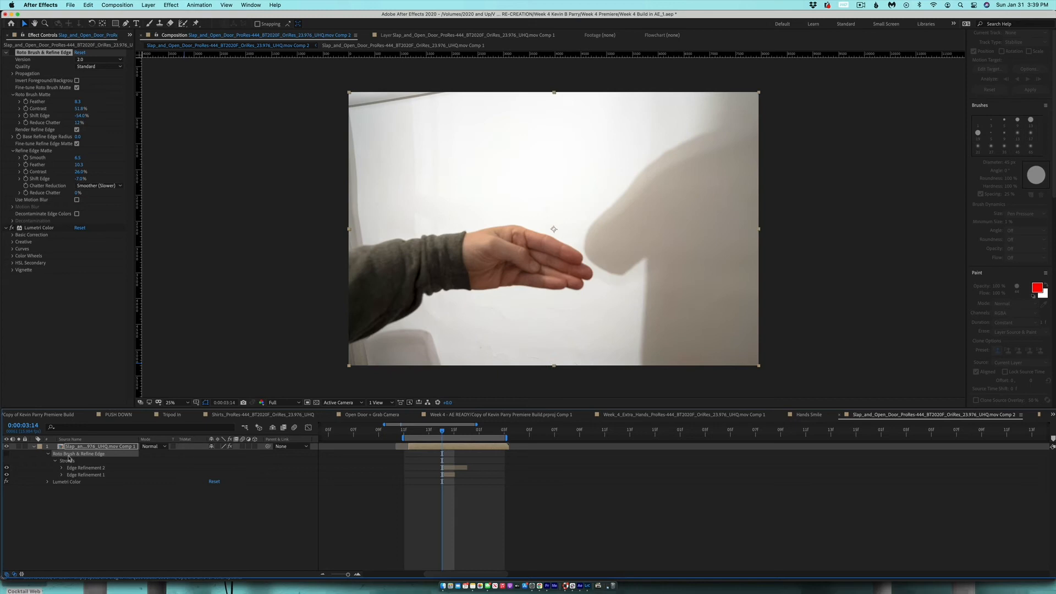